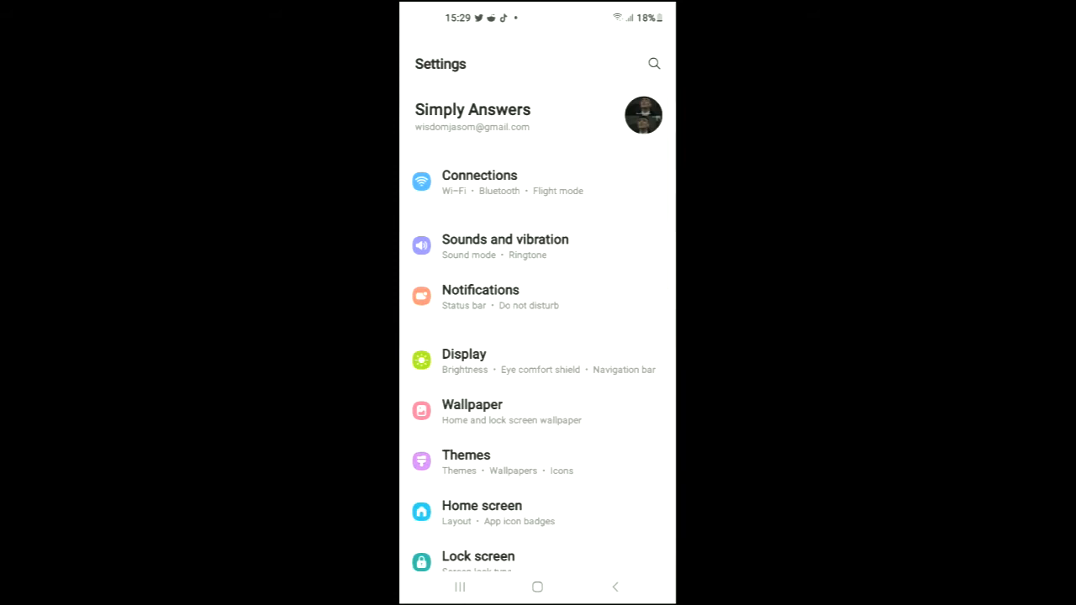
# - Reach Battery and device care in the Settings list, showing a score of 62 out of 100
pyautogui.scroll(-3)
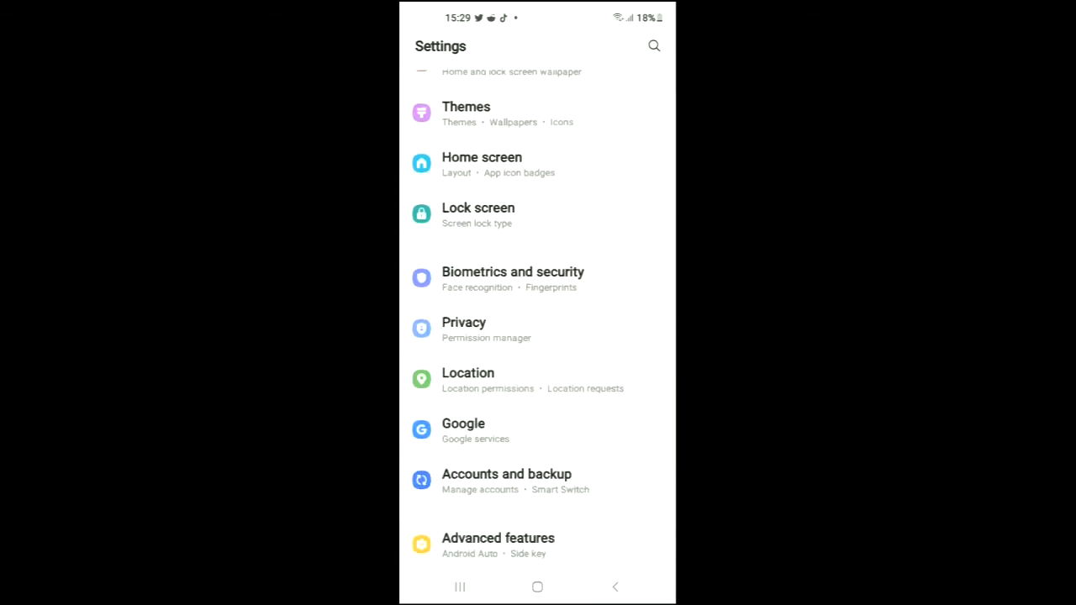
pyautogui.scroll(-3)
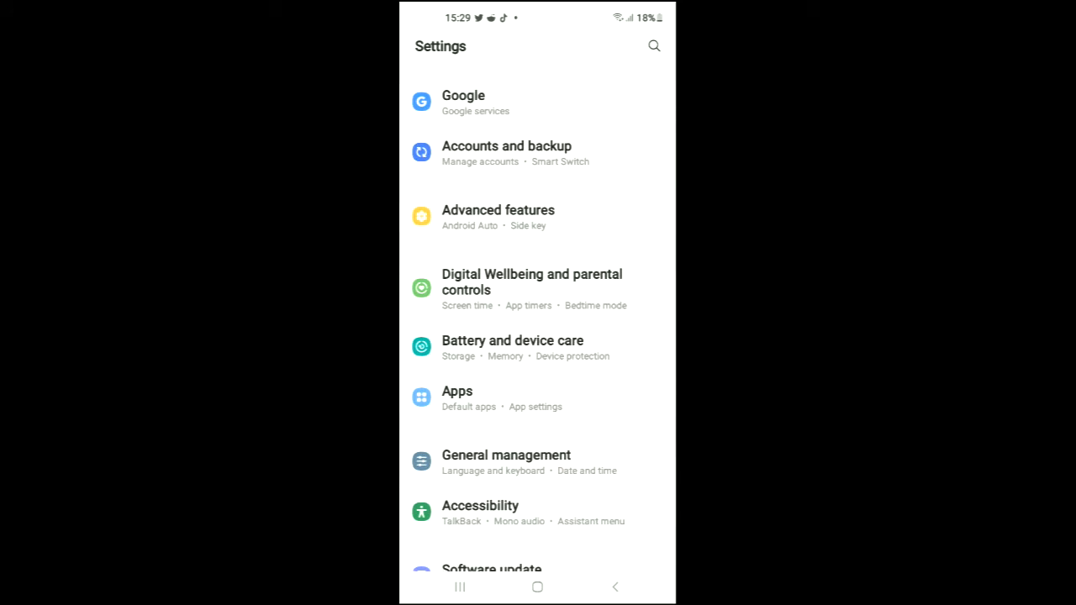
pyautogui.click(512, 346)
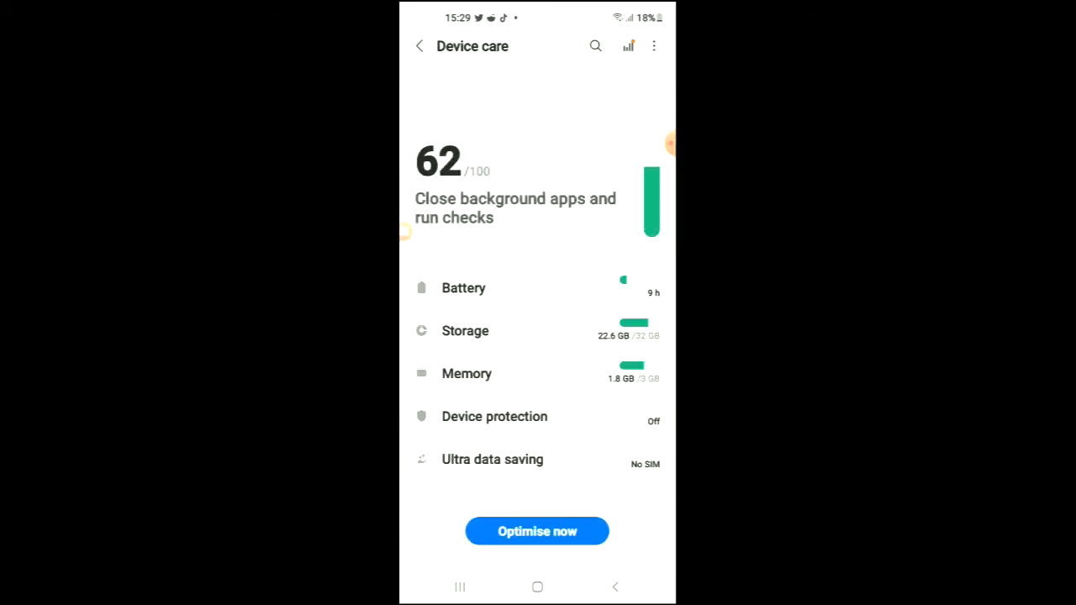
# - Go through Battery and Background usage limits to the Sleeping apps list with Clubhouse and TikTok
pyautogui.click(465, 287)
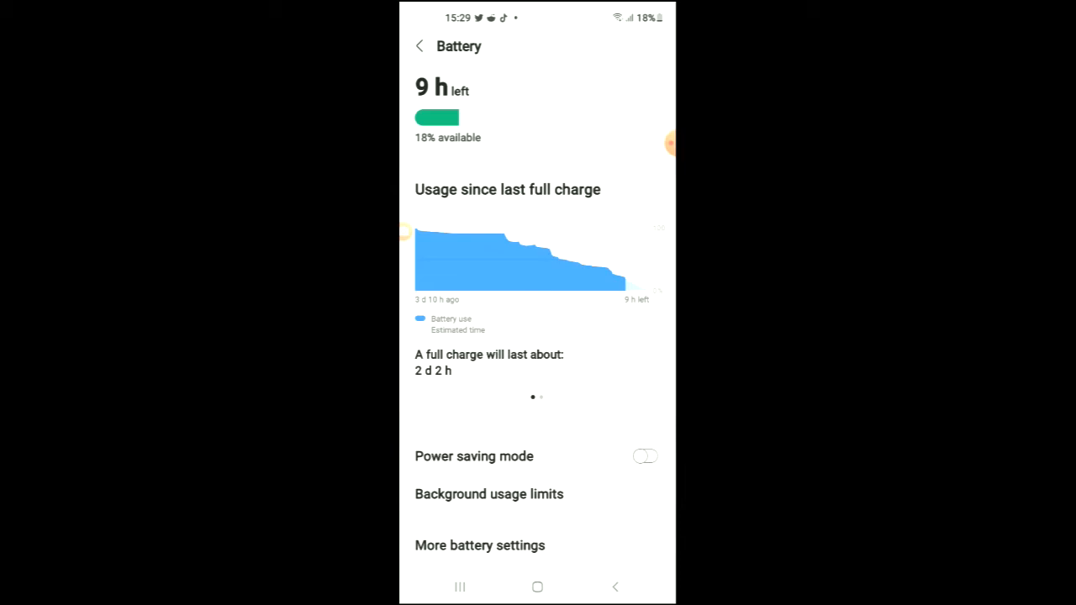
pyautogui.click(488, 495)
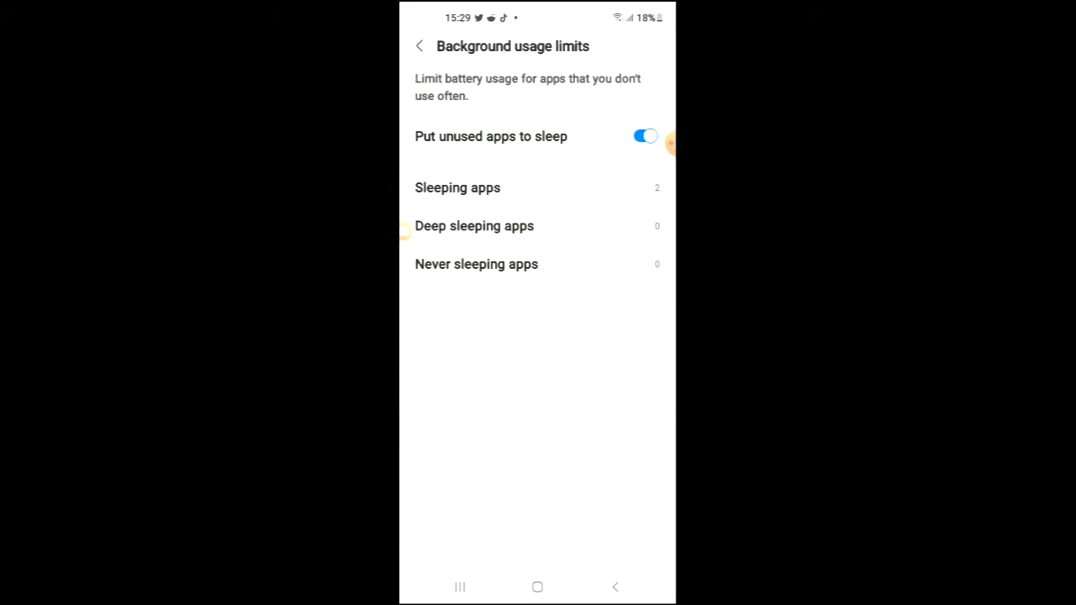
pyautogui.click(457, 189)
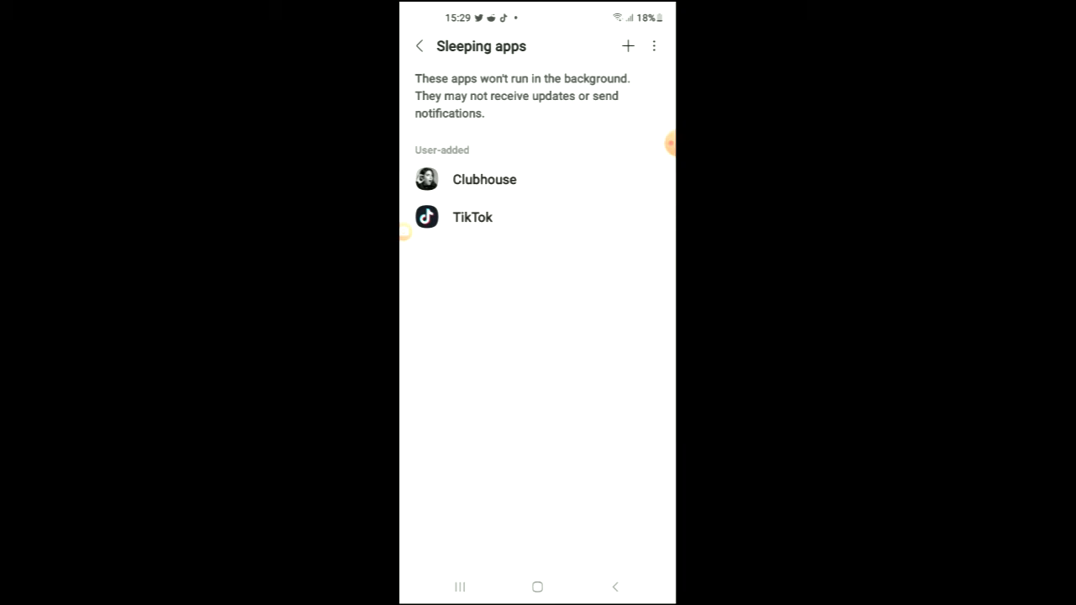
# - Add eBay as a third sleeping app alongside Clubhouse and TikTok, then return to Background usage limits
pyautogui.click(627, 46)
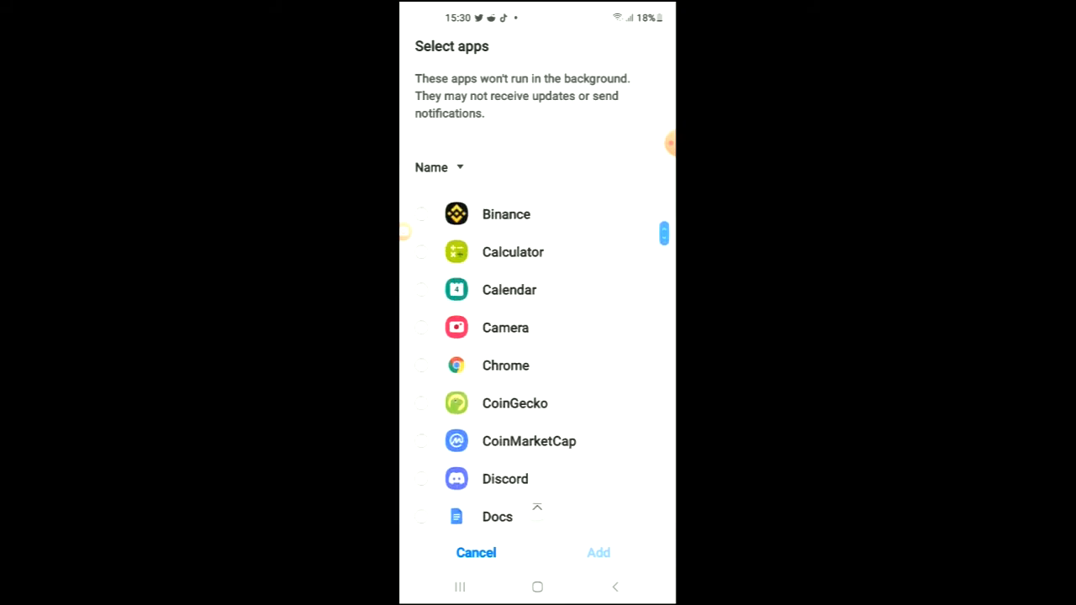
pyautogui.scroll(-3)
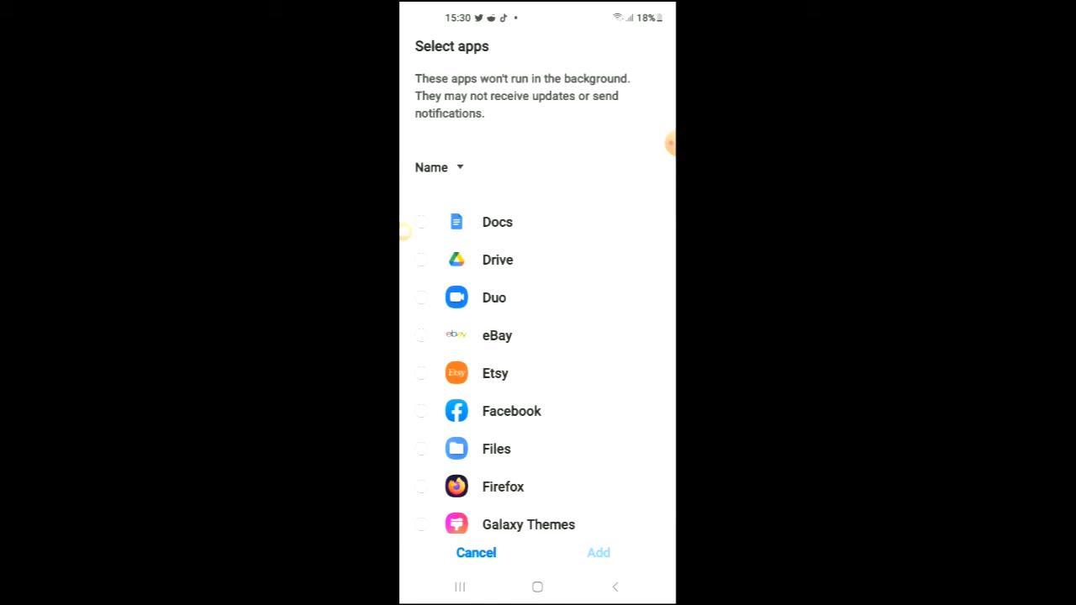
pyautogui.click(421, 334)
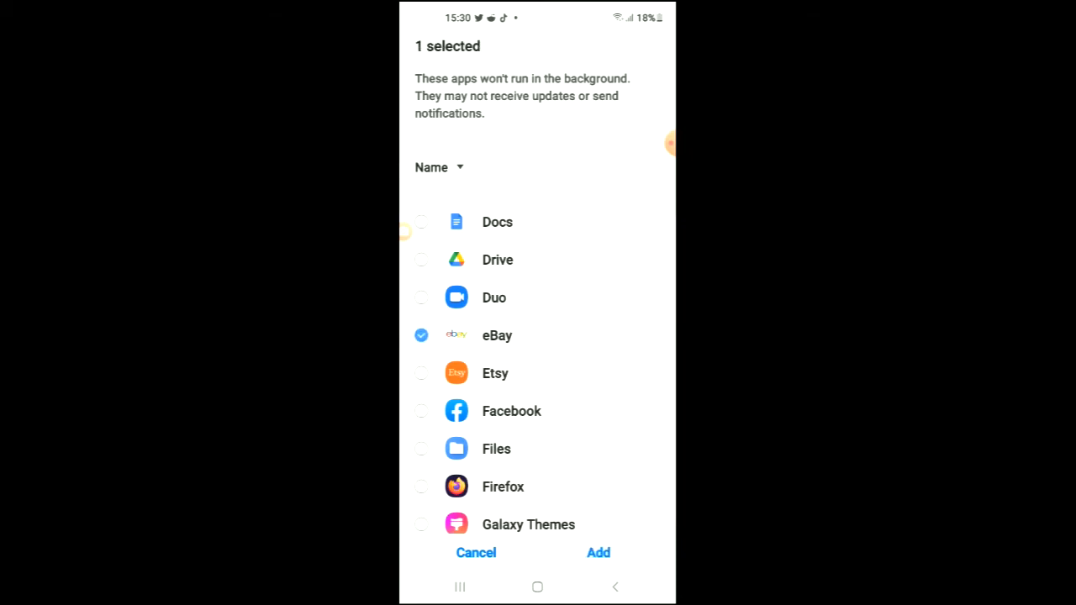
pyautogui.click(598, 552)
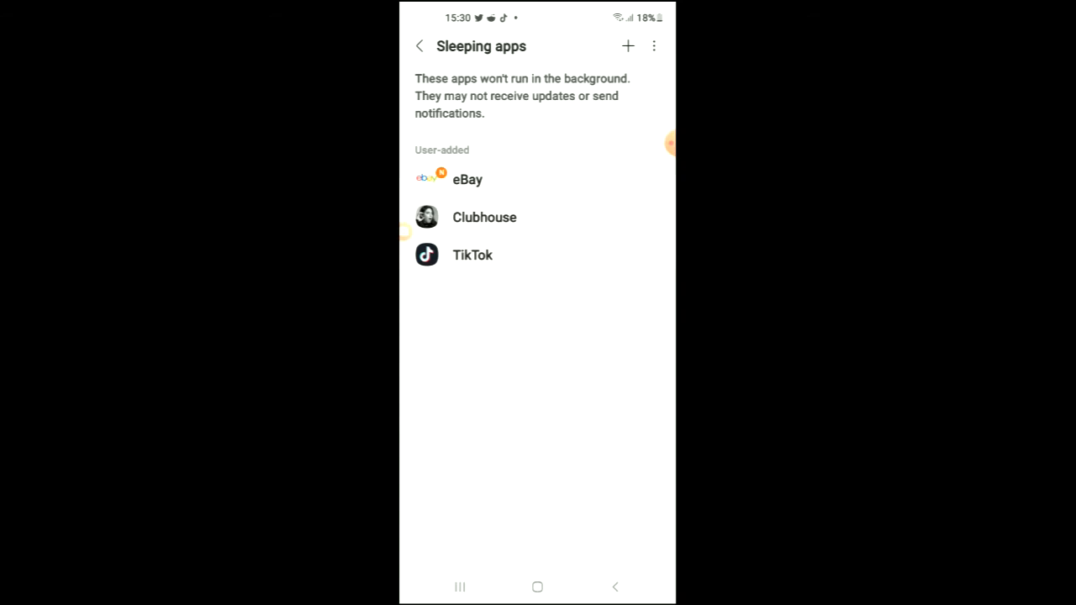
pyautogui.click(419, 47)
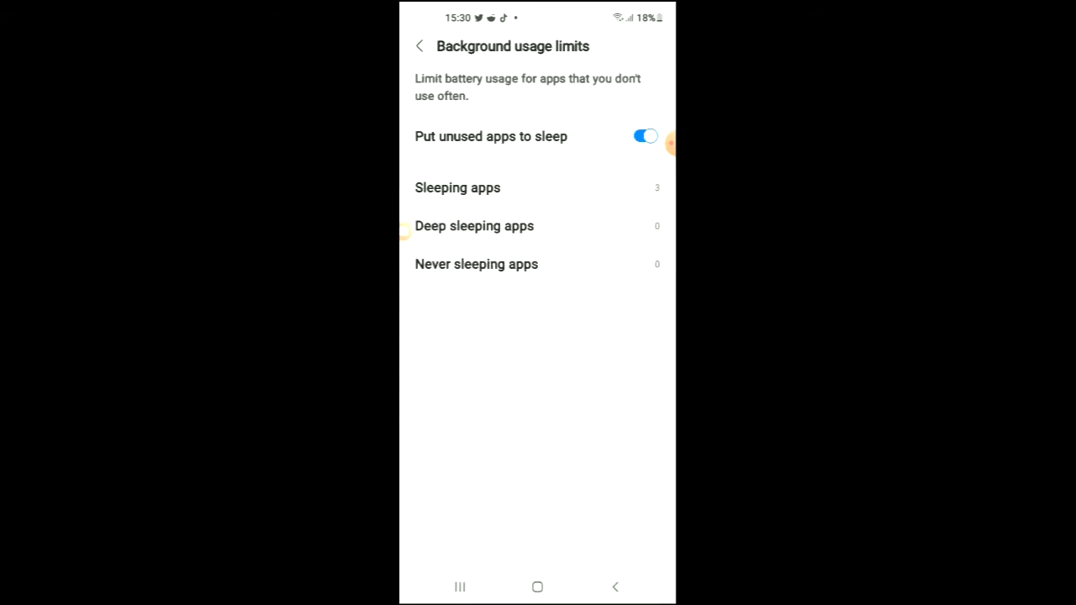
# - Return to main Settings and start a search in the Apps list
pyautogui.click(420, 47)
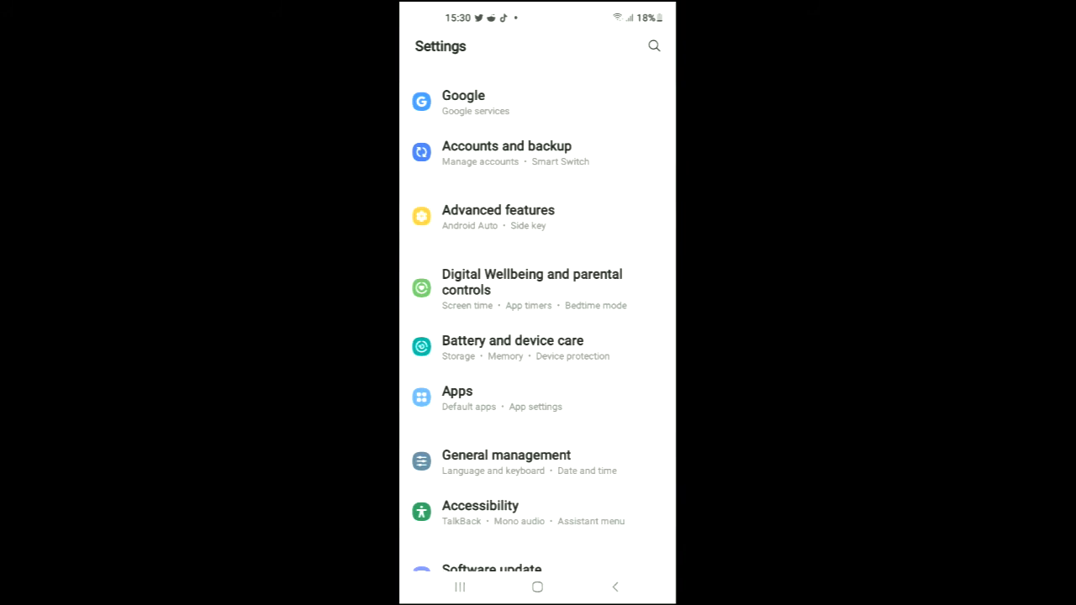
pyautogui.click(458, 398)
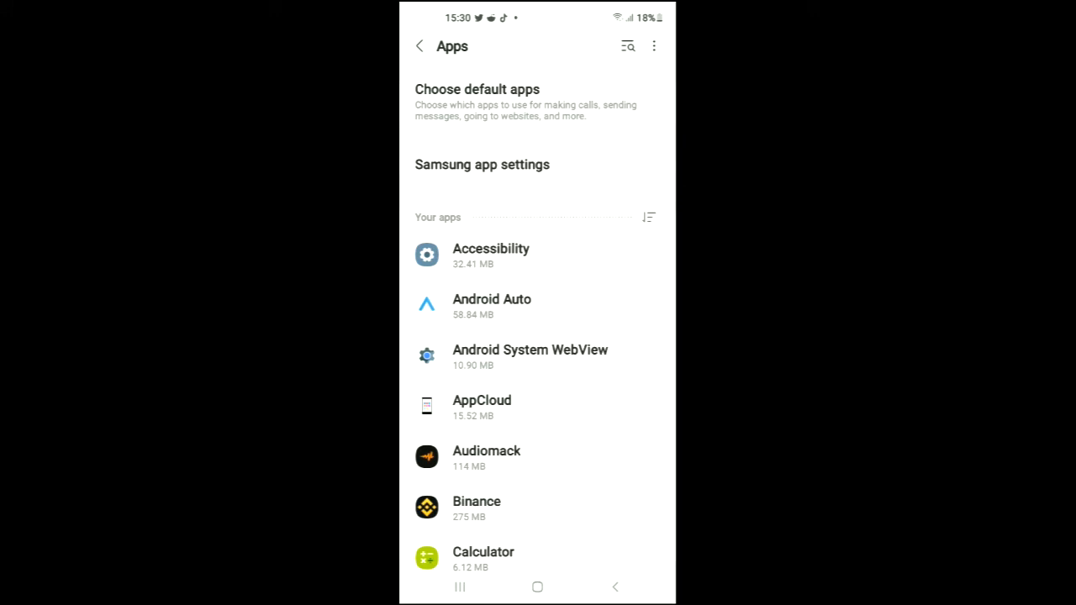
pyautogui.click(627, 47)
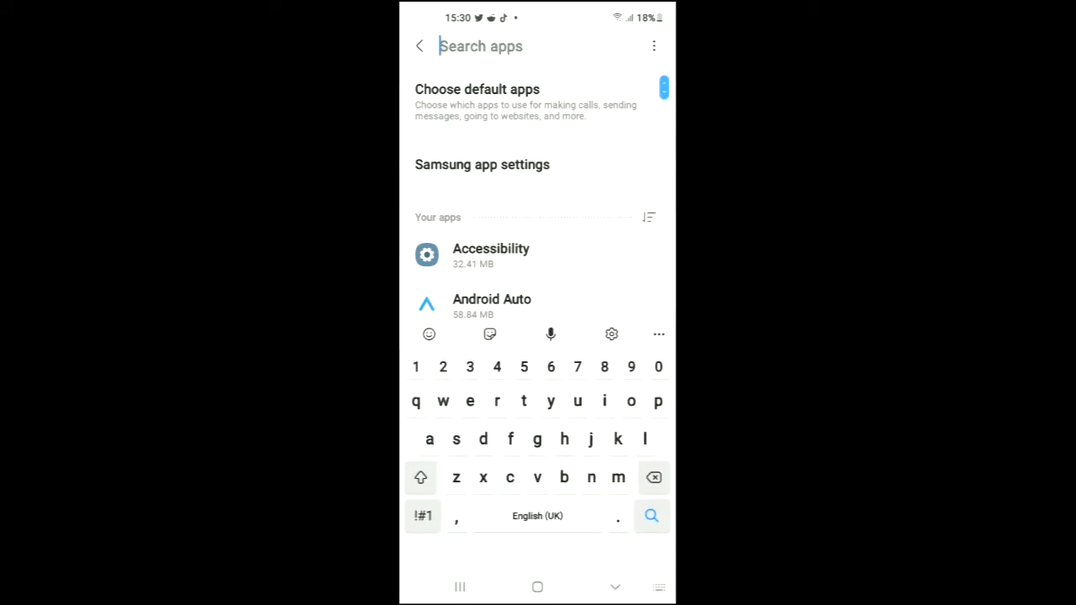
# - Search 'eb' and bring up eBay's App info page
pyautogui.write('e')
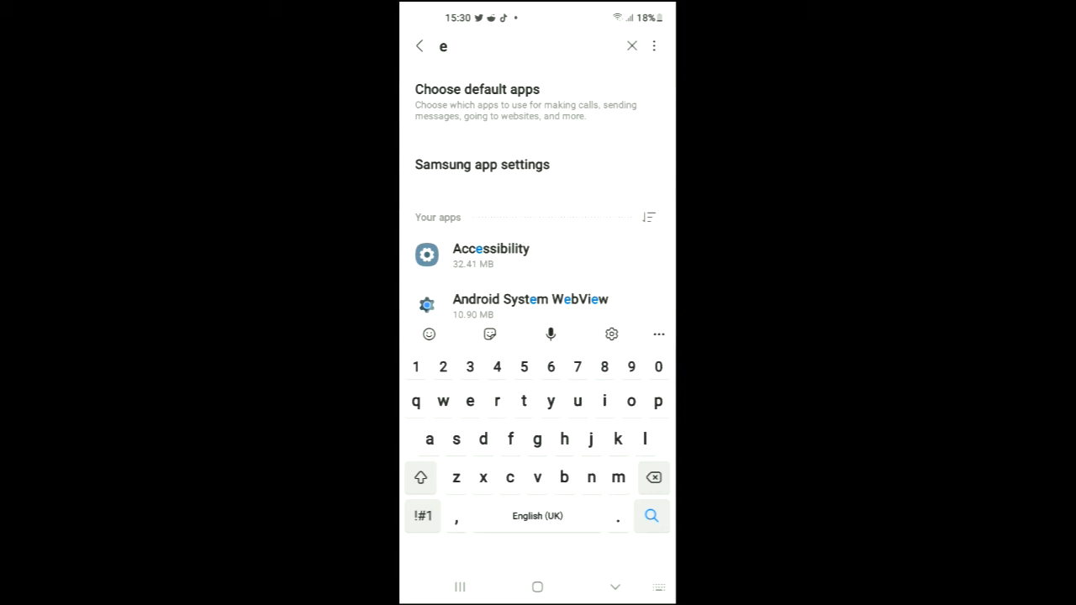
pyautogui.write('b')
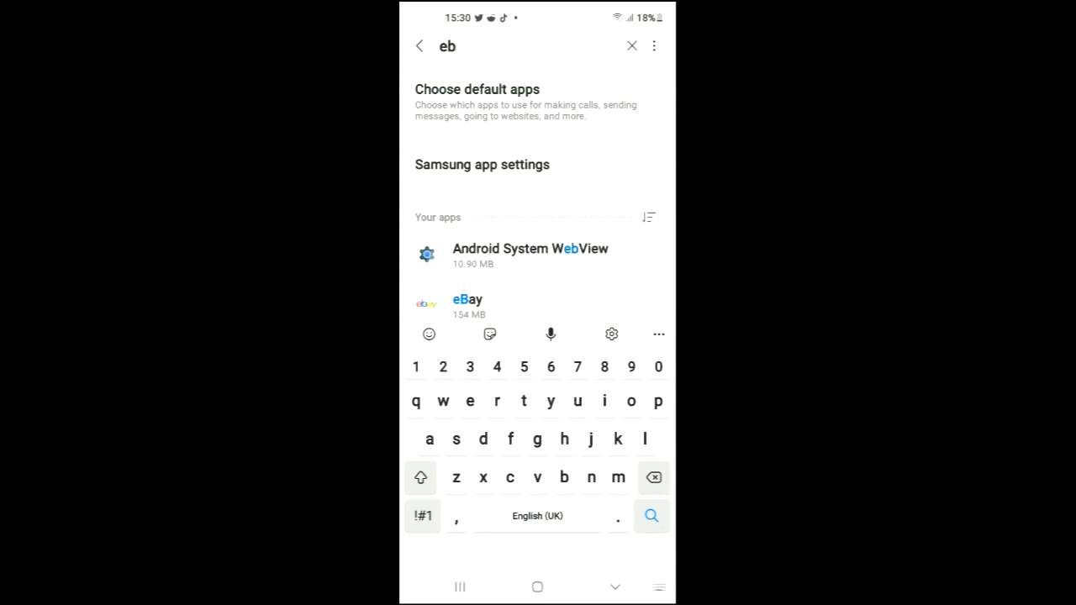
pyautogui.click(468, 306)
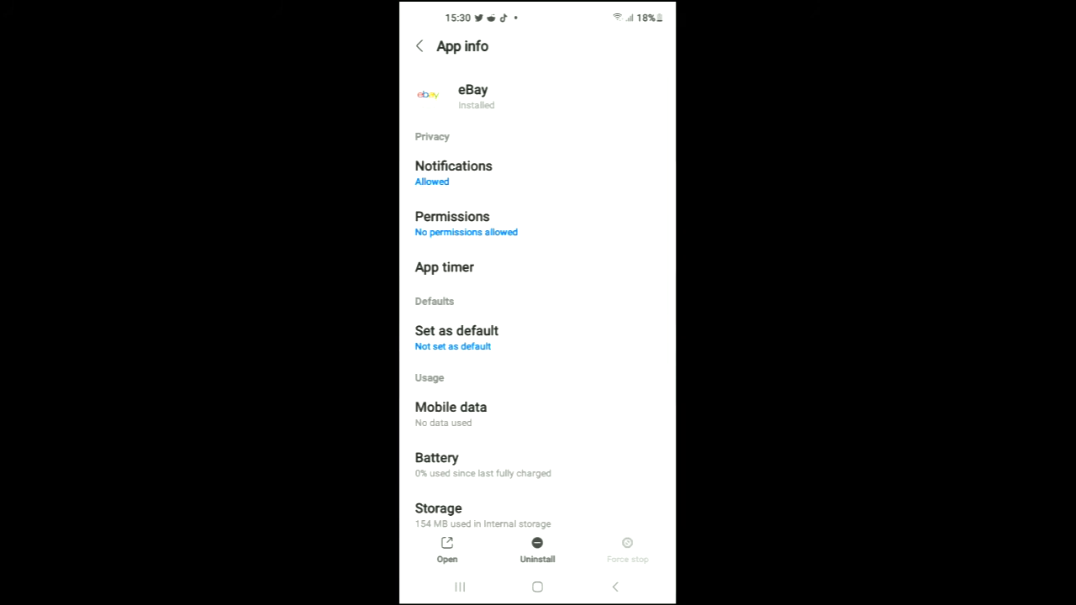
# - Switch off Allow background data usage under eBay's Mobile data, then go to the home screen
pyautogui.click(451, 407)
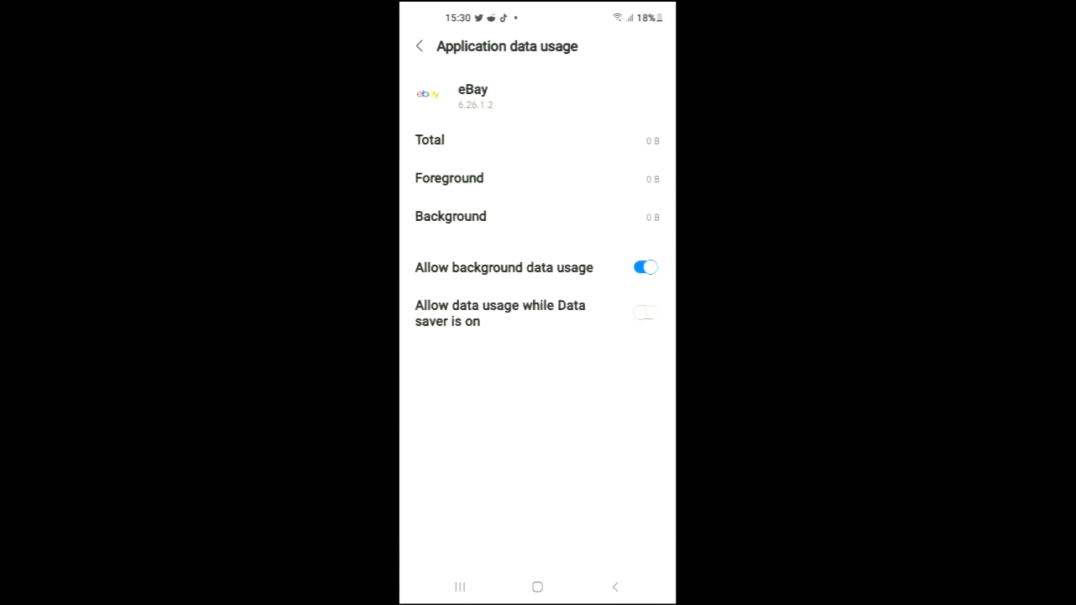
pyautogui.click(646, 268)
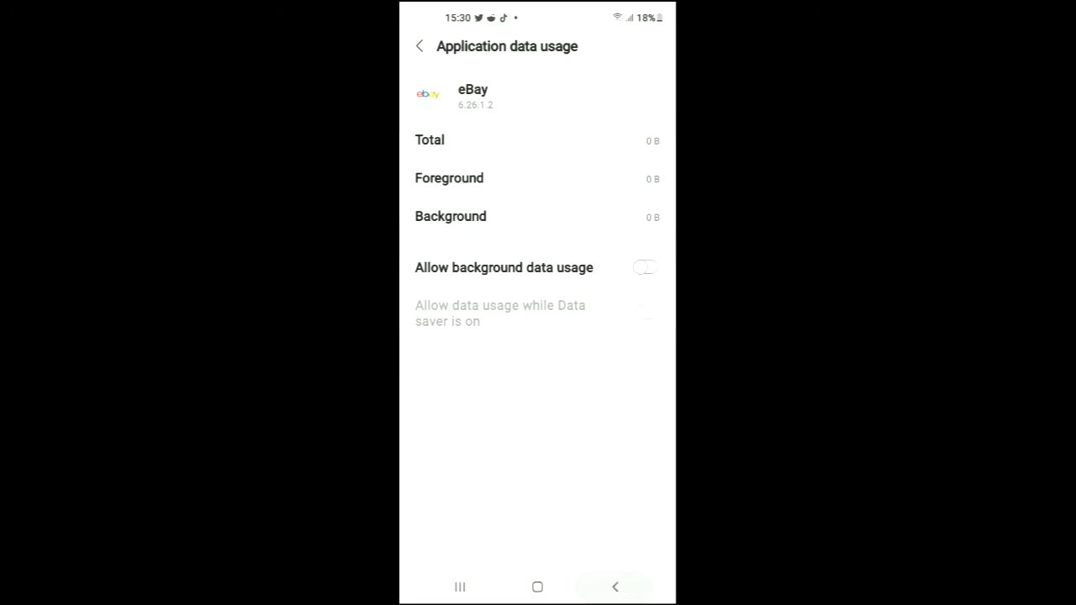
pyautogui.click(421, 47)
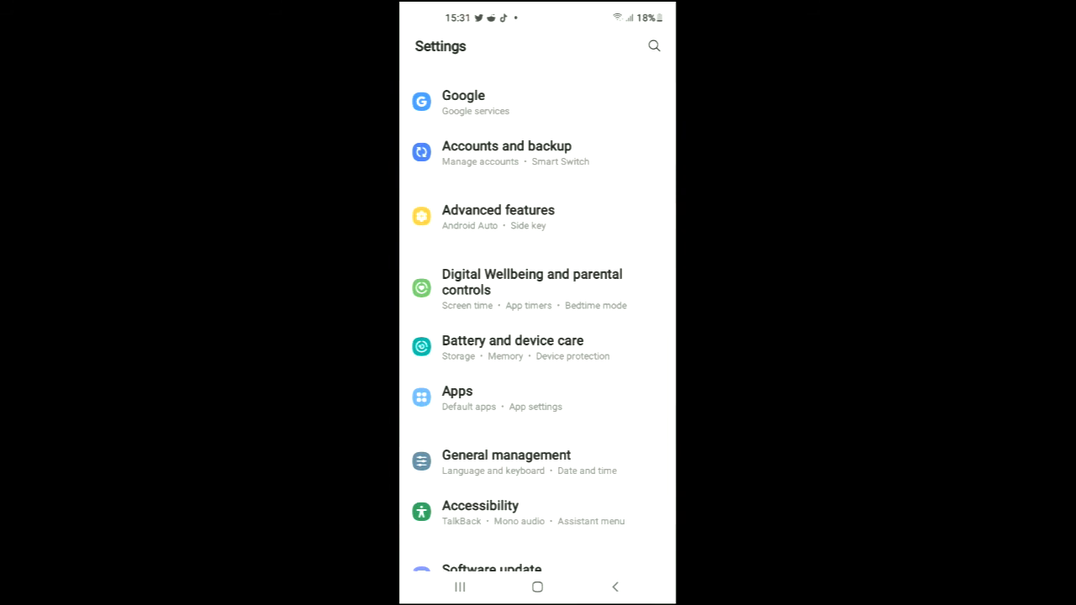
pyautogui.click(538, 587)
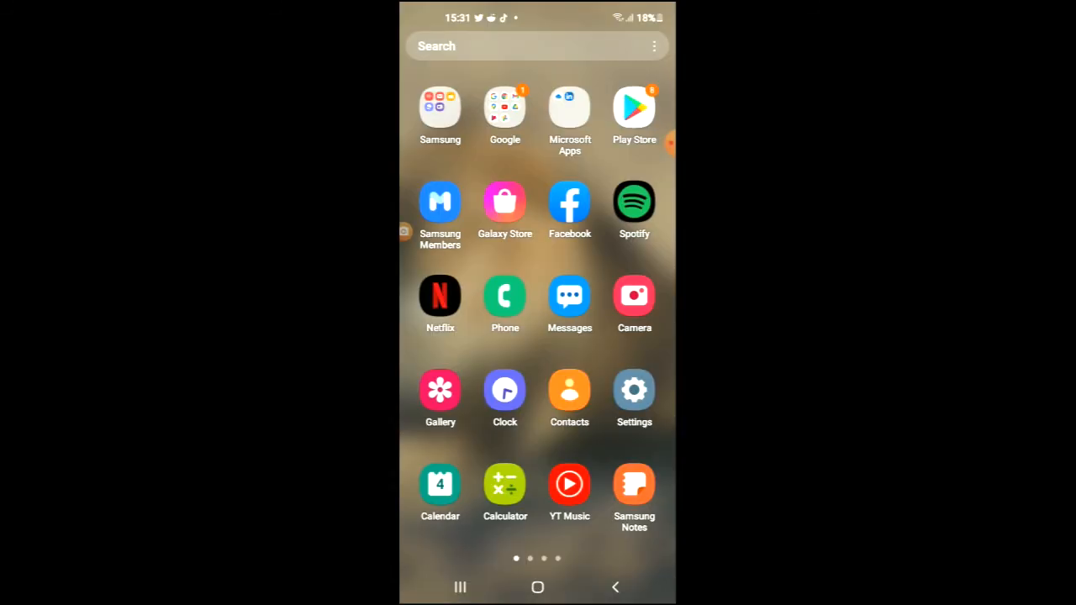